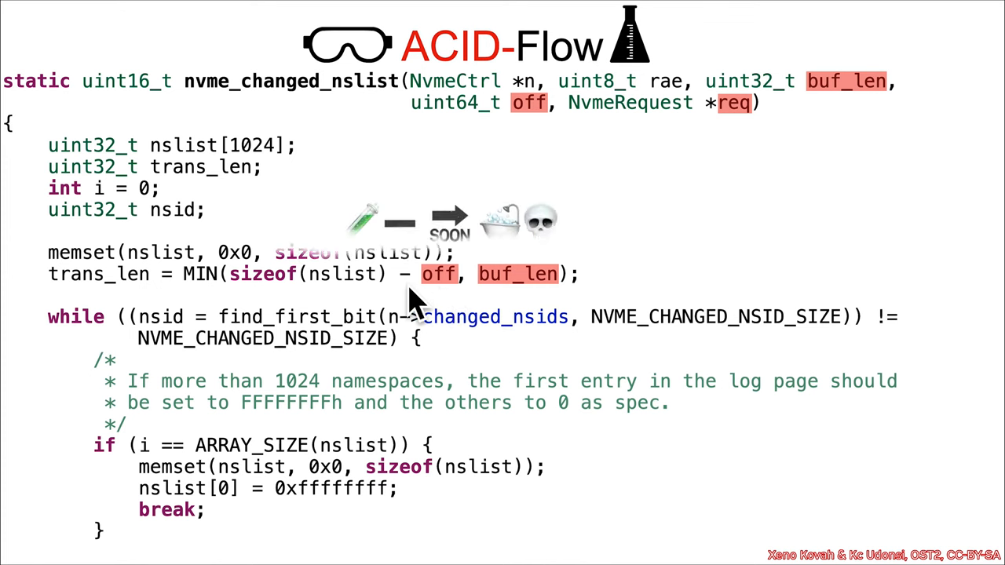
Advance to the return nvme_c2h(...) line highlighting off, trans_len and req.
scroll(down, 3)
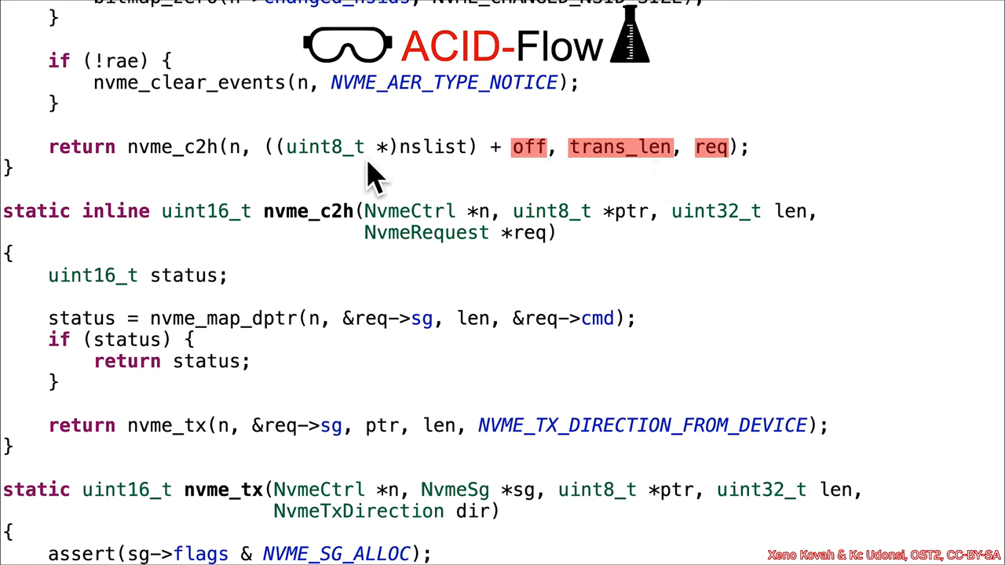
mouse_move(518, 180)
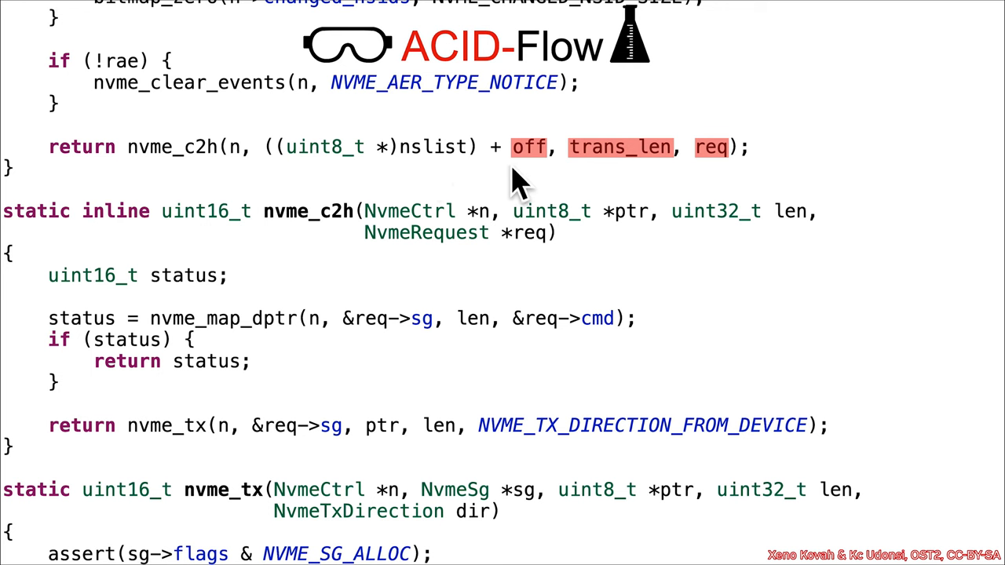
mouse_move(502, 171)
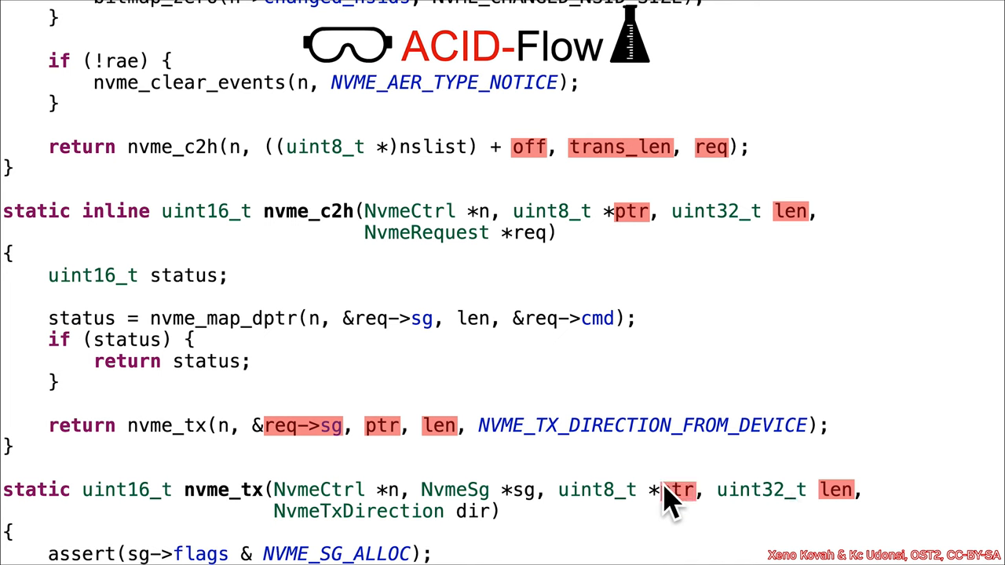
Reveal nvme_tx's body and highlight sg->qsg, len and ptr in dma_buf_read.
scroll(down, 3)
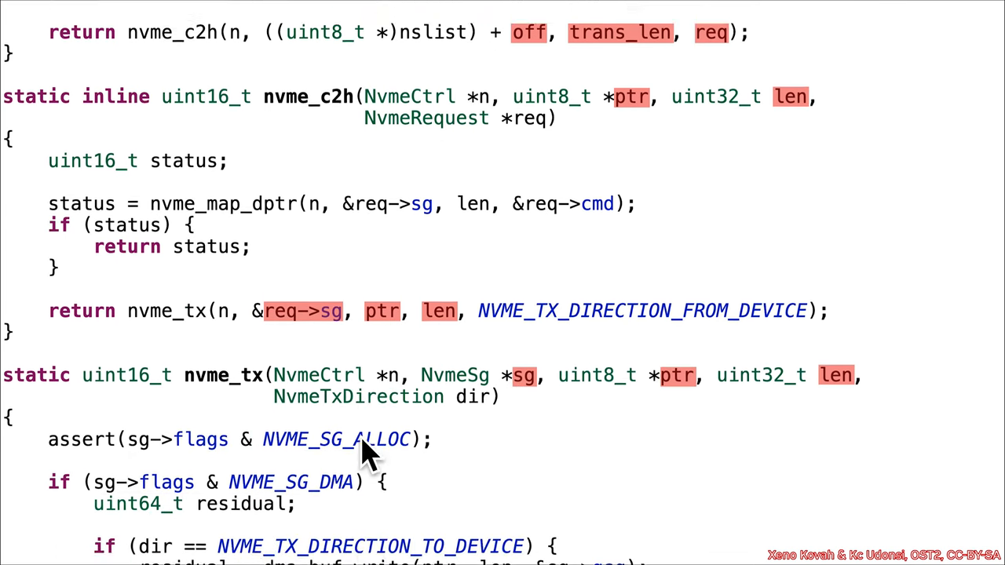
scroll(down, 3)
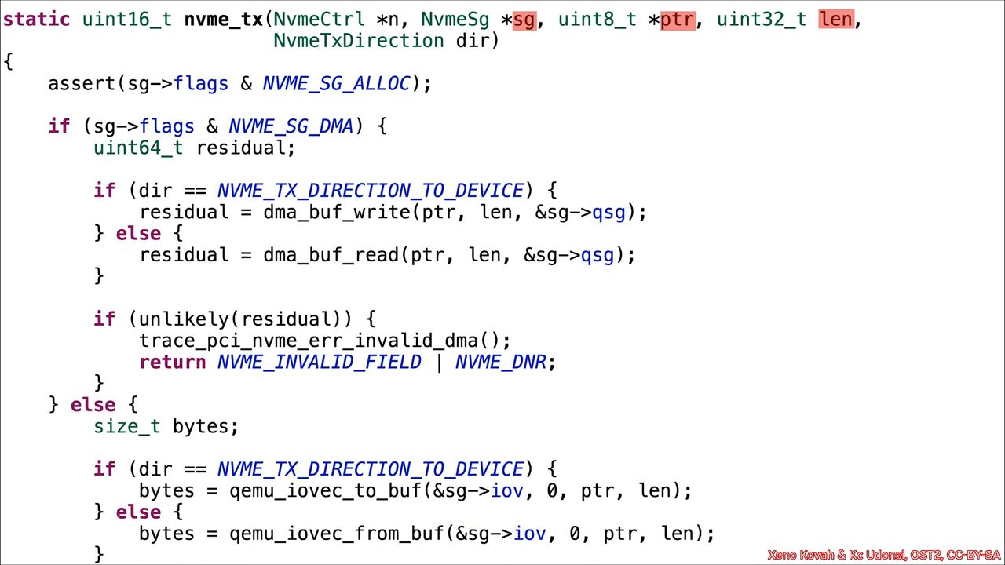
double_click(588, 255)
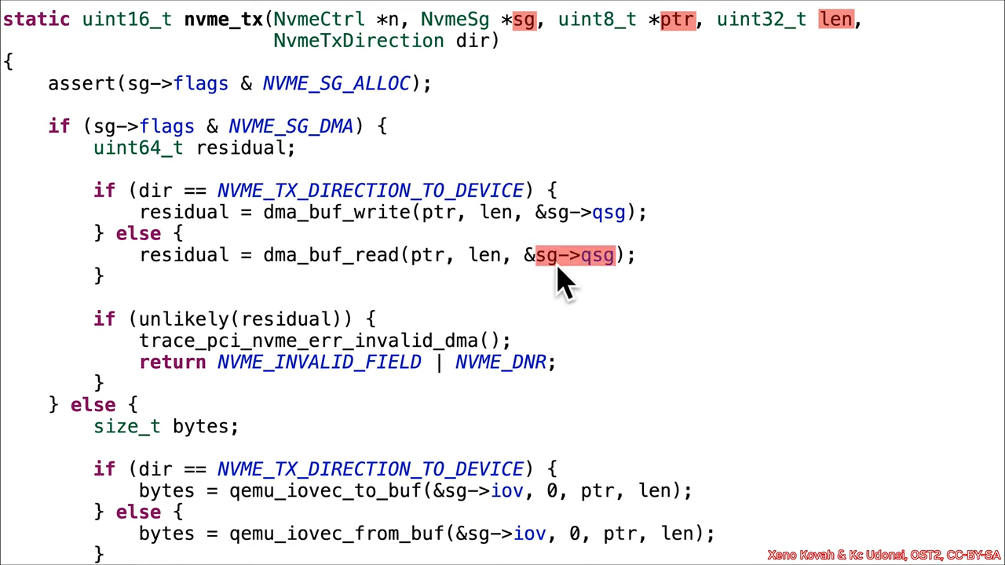
mouse_move(600, 294)
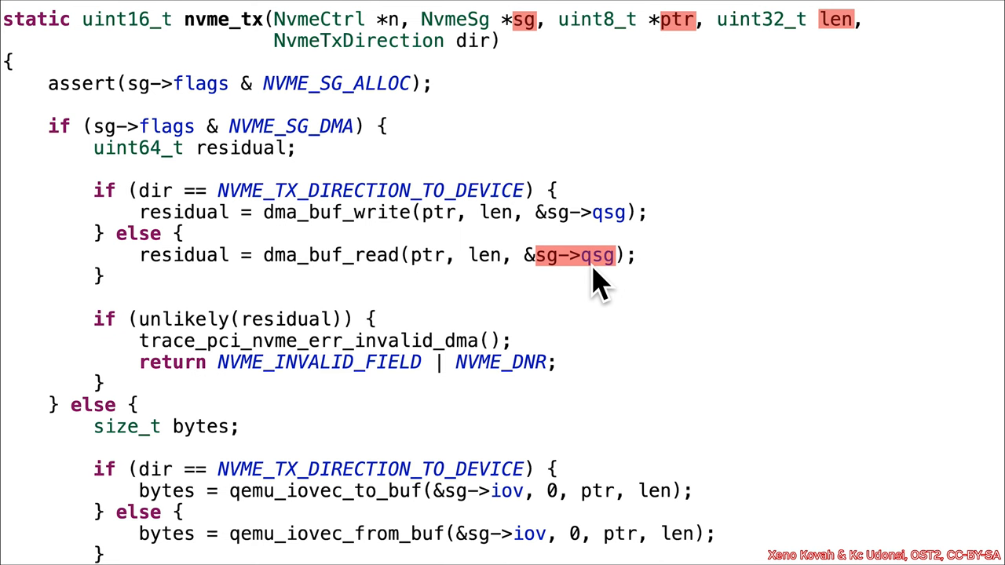
double_click(481, 255)
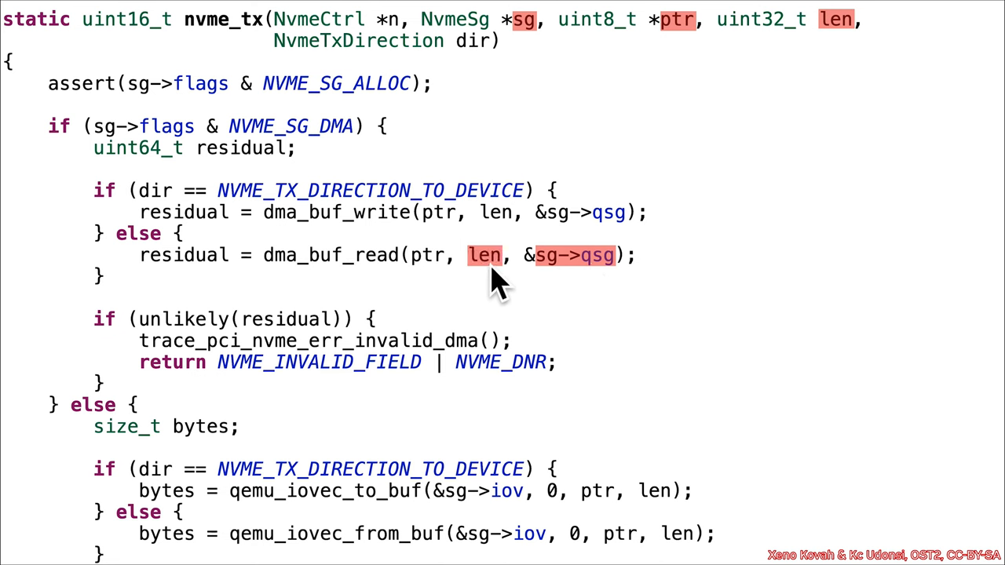
double_click(425, 255)
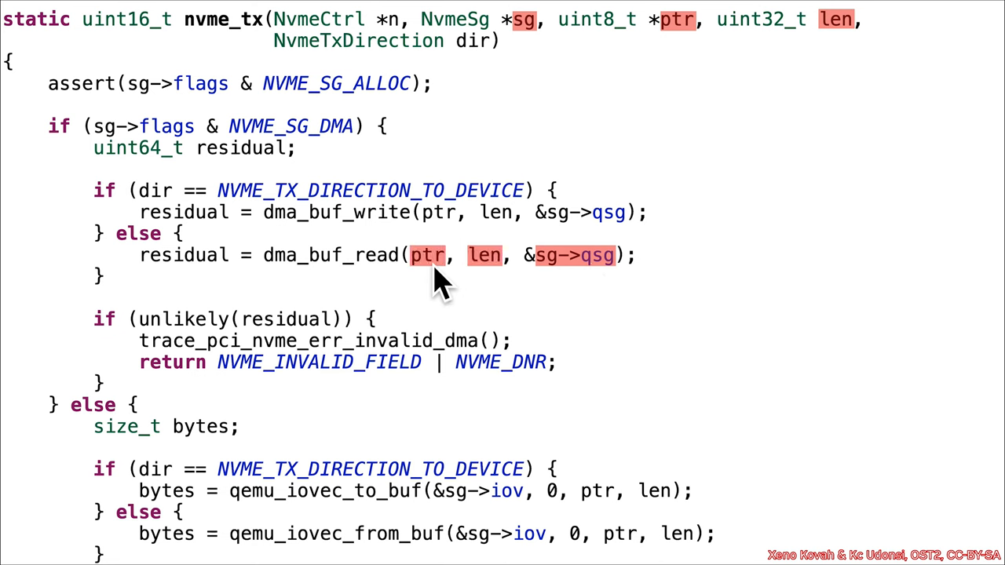
mouse_move(349, 290)
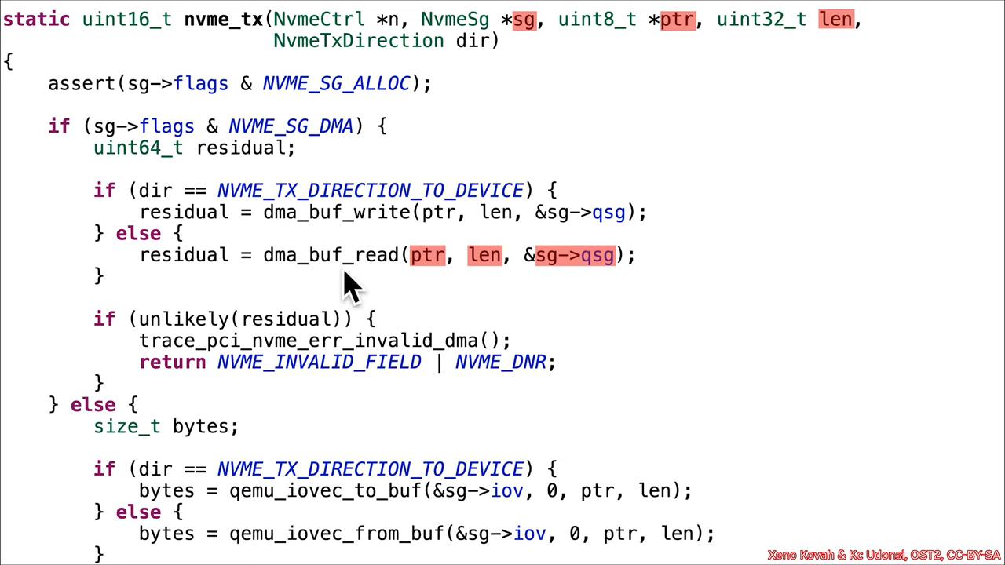
mouse_move(393, 287)
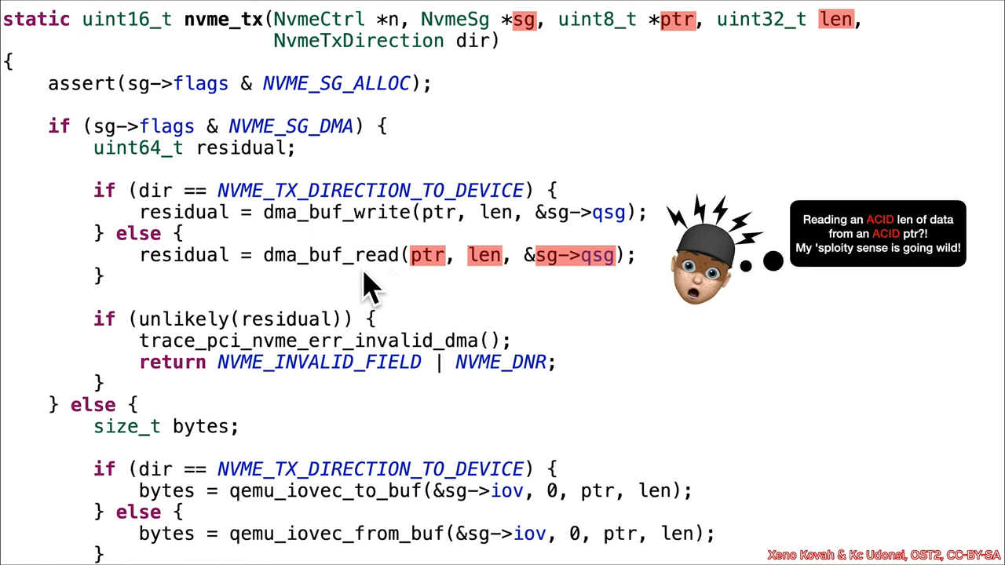
mouse_move(353, 290)
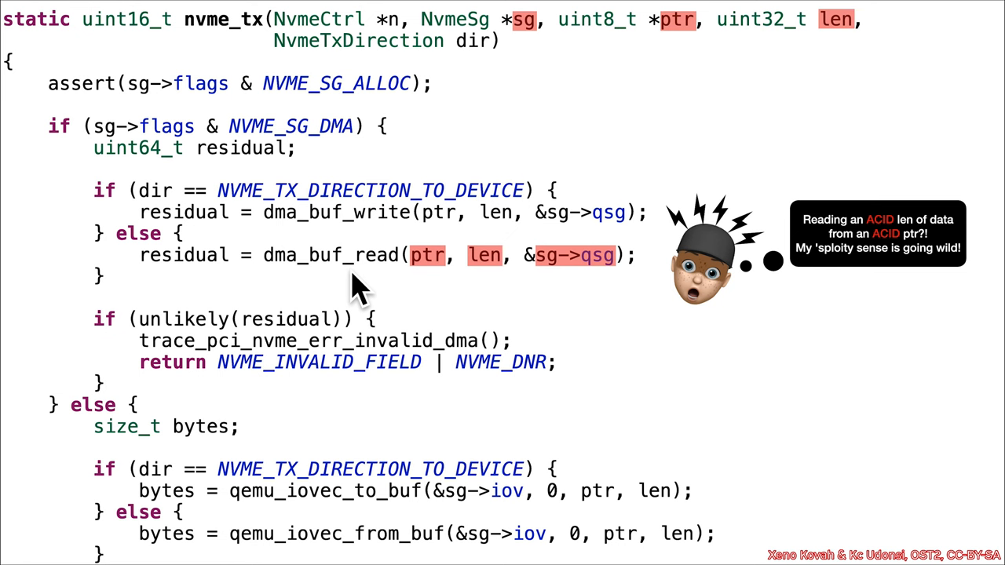
mouse_move(440, 283)
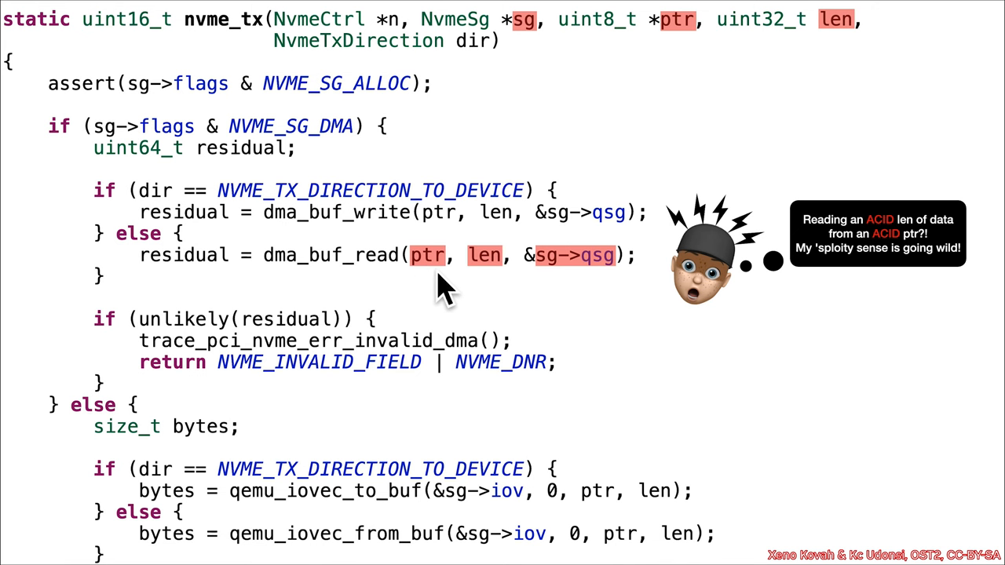
mouse_move(495, 294)
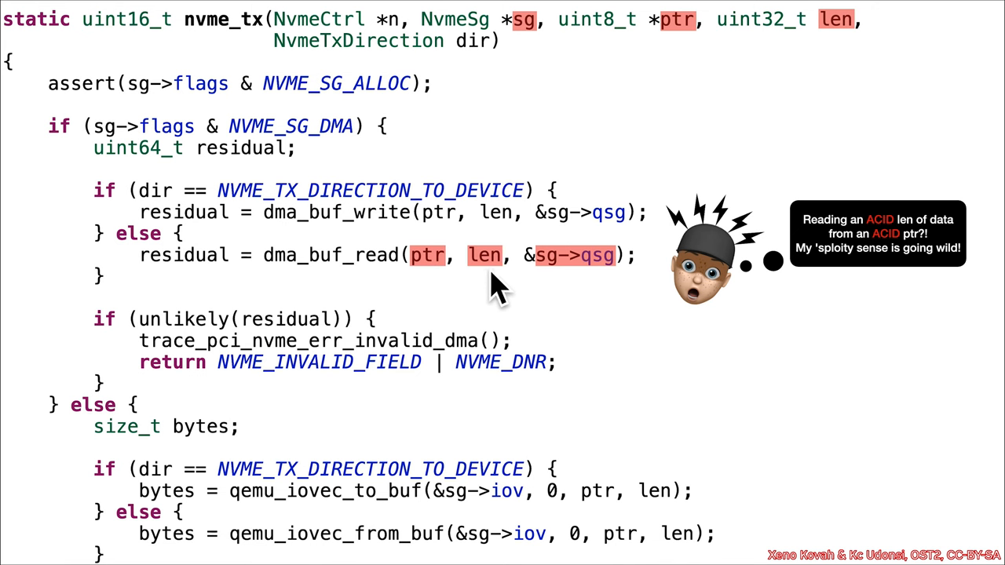
mouse_move(553, 288)
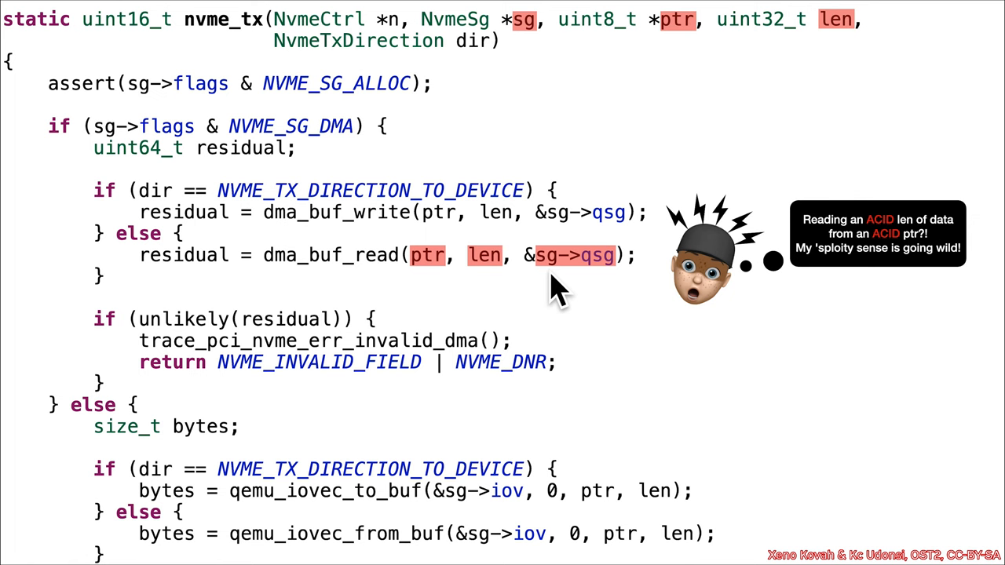
mouse_move(404, 294)
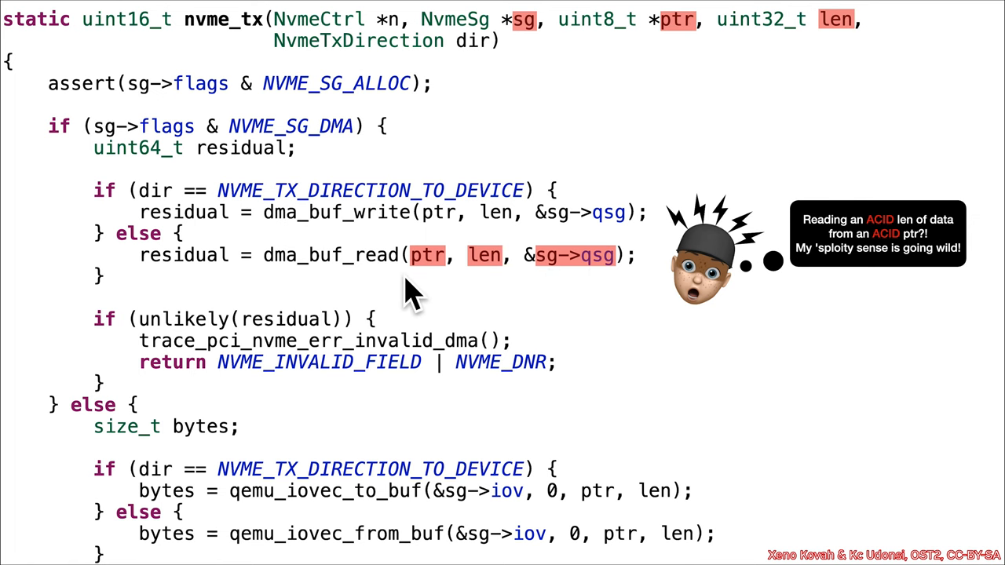